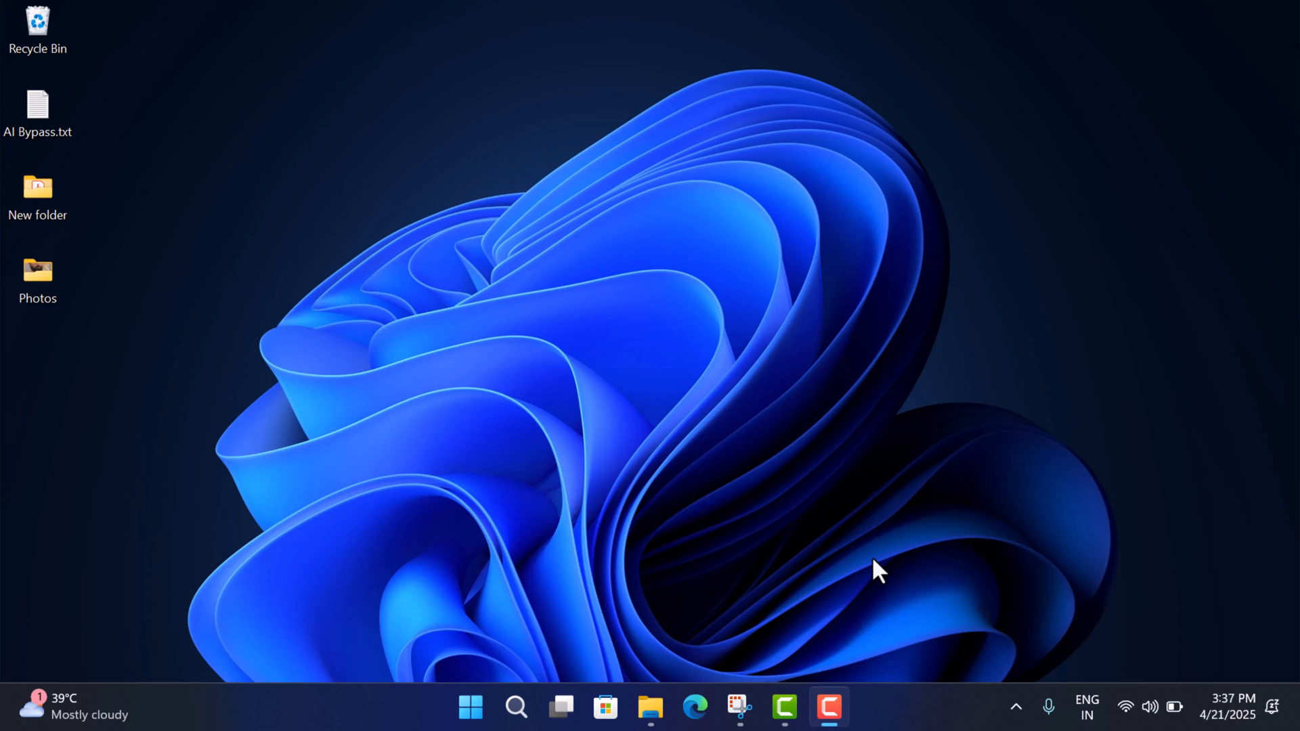
mouse_move(695, 707)
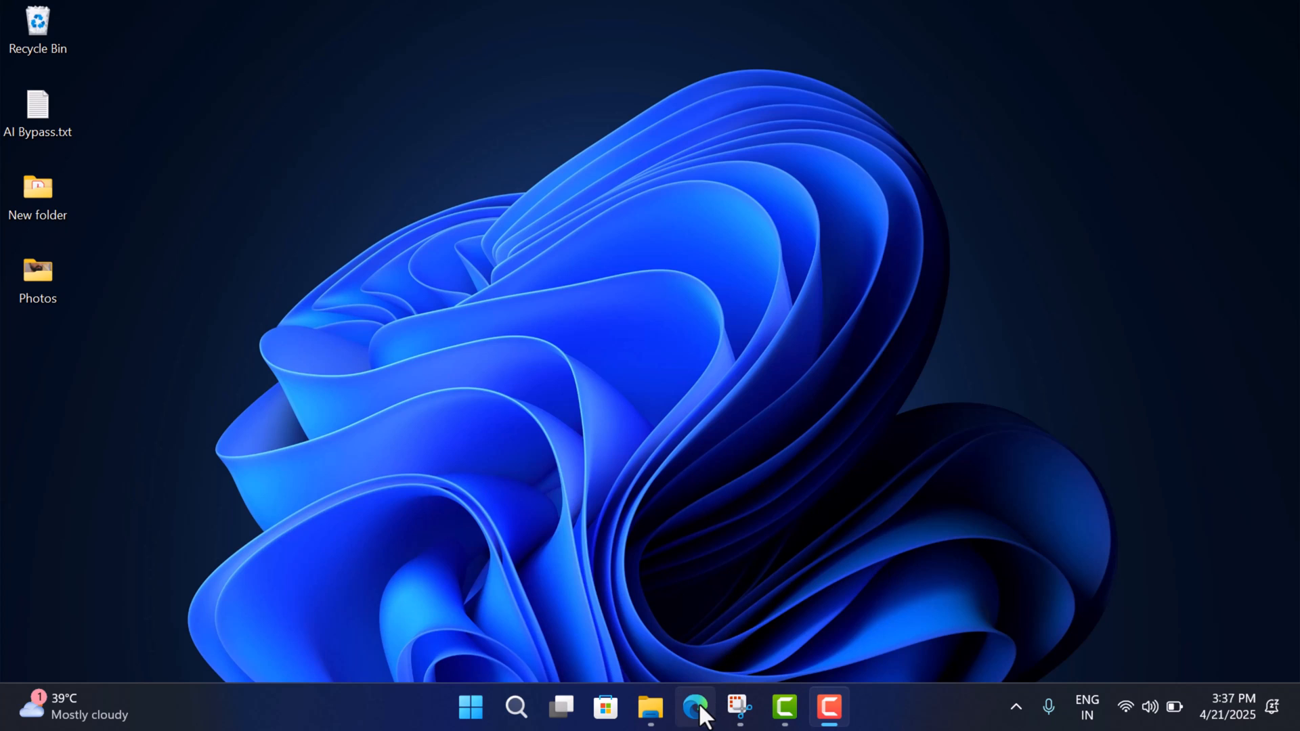
Step: Launch Microsoft Edge from the taskbar onto a blank new tab
left_click(695, 707)
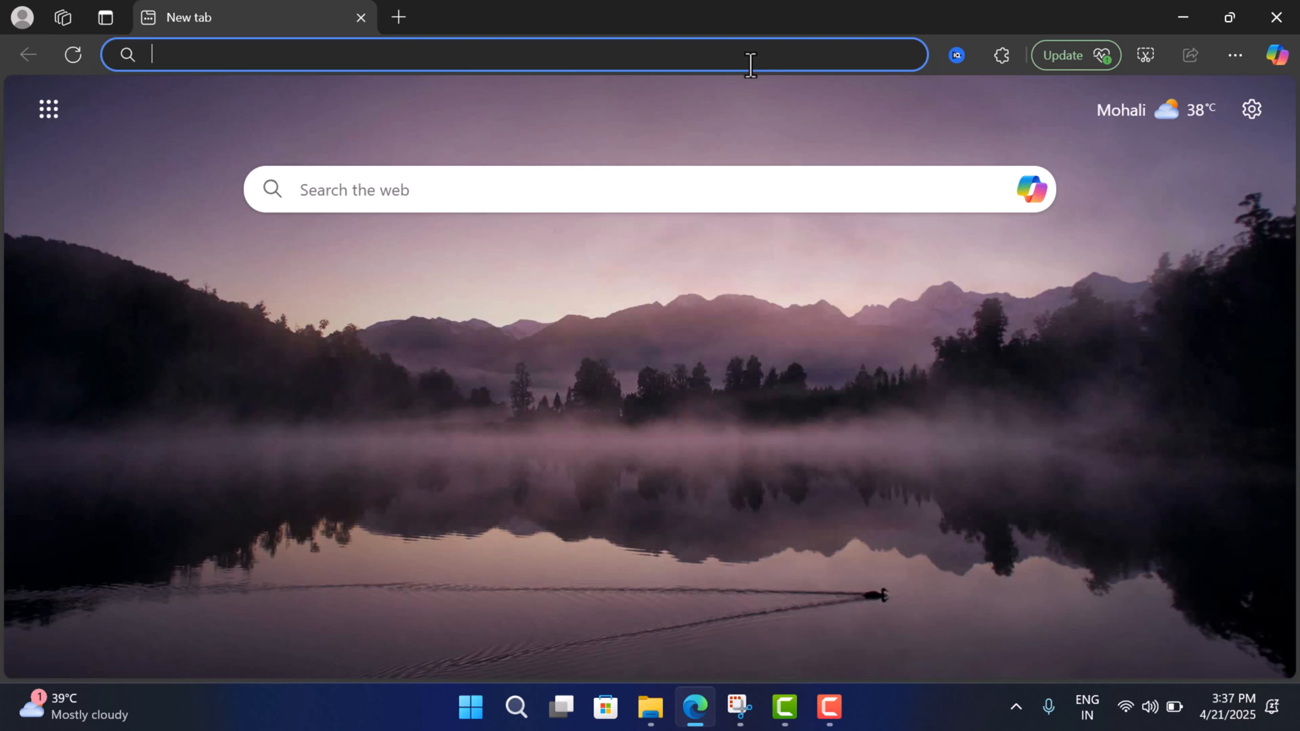
Step: Load music.youtube.com in the address bar to reach the YouTube Music home page
type("music.youtube.com")
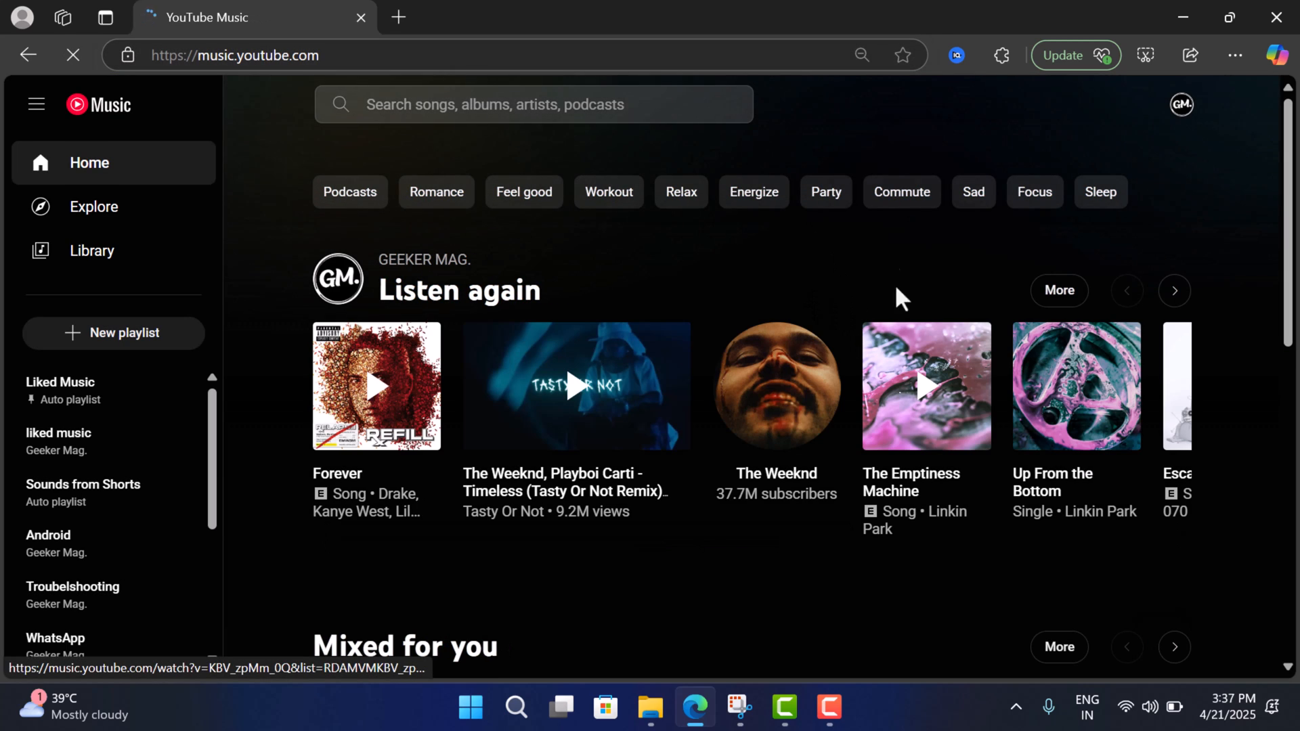
mouse_move(856, 245)
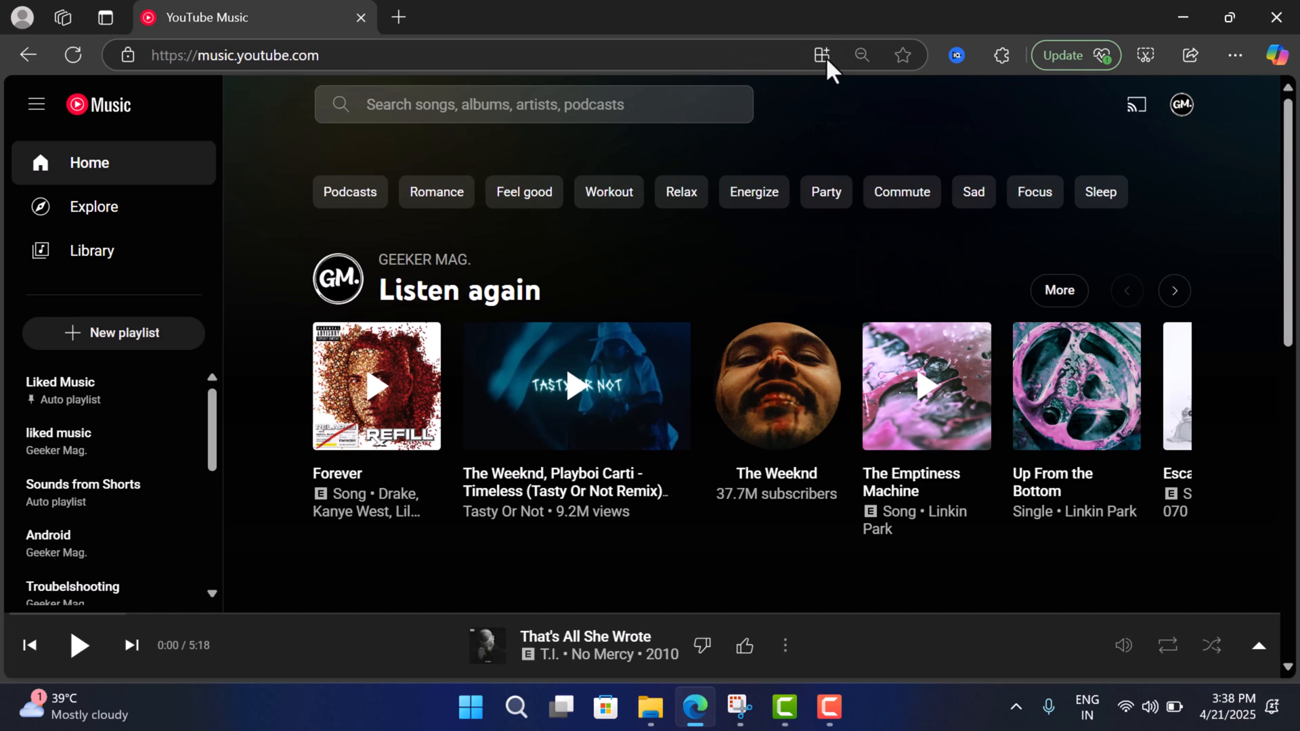
mouse_move(822, 54)
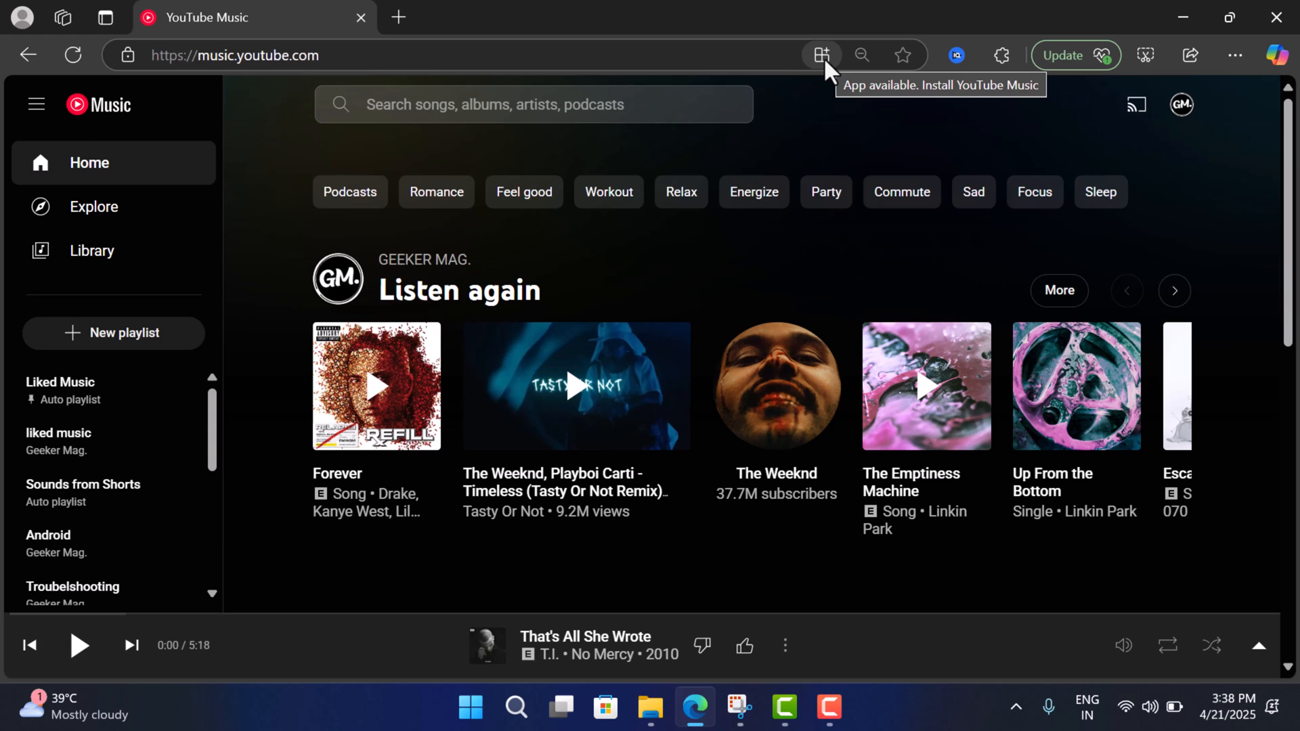
Step: Install YouTube Music as a standalone Edge app, allowing pin to taskbar and Start
left_click(821, 54)
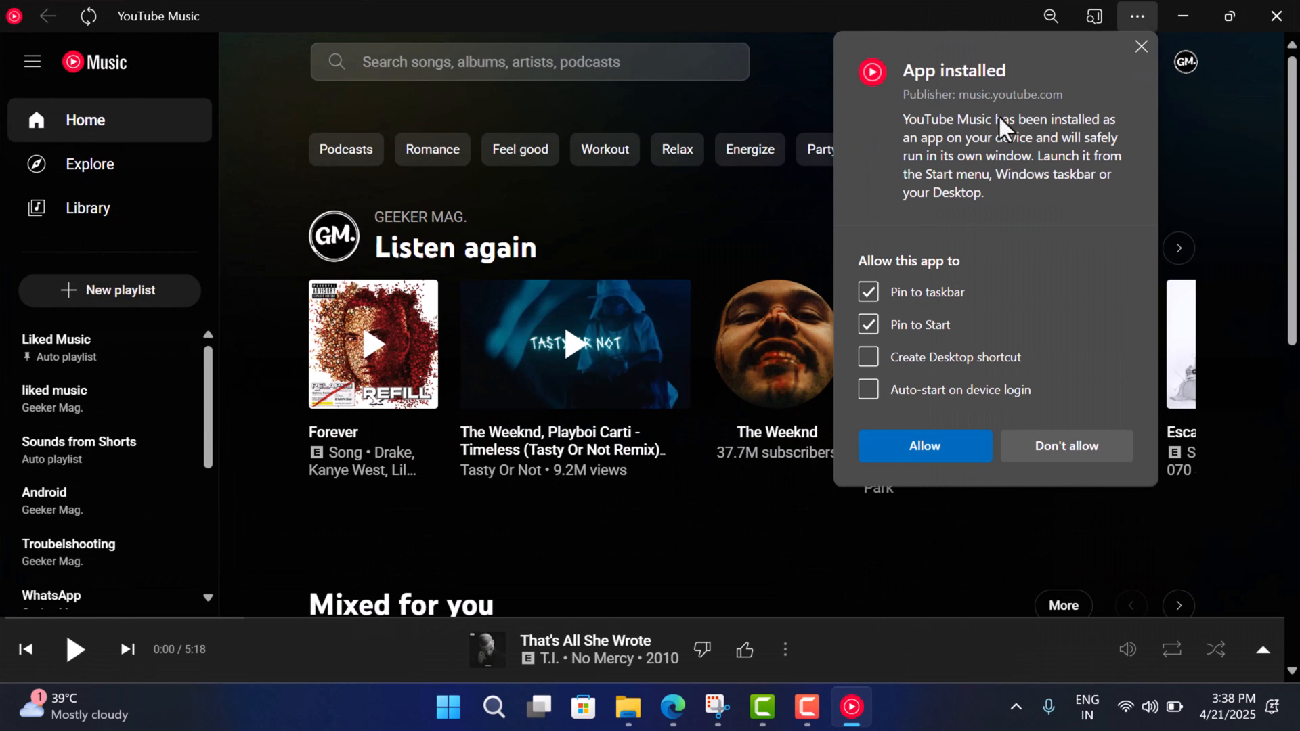
mouse_move(967, 226)
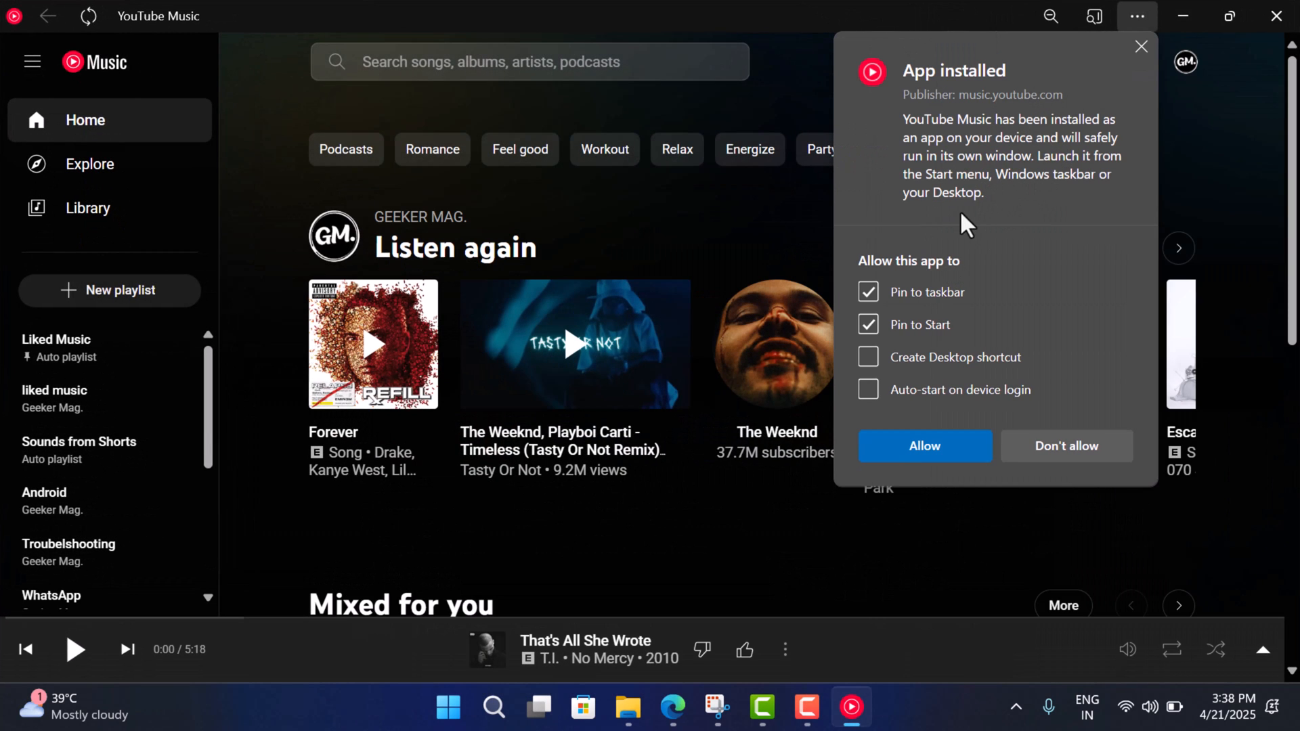
mouse_move(996, 253)
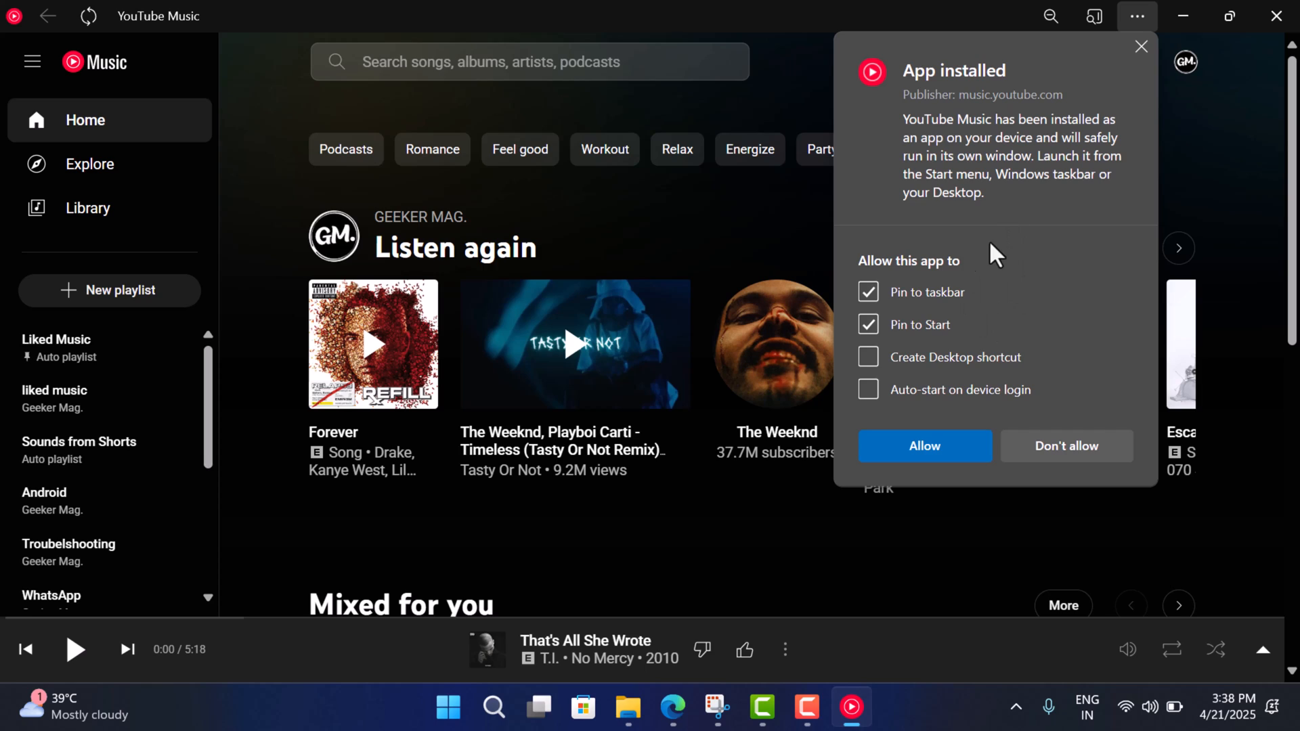
mouse_move(899, 313)
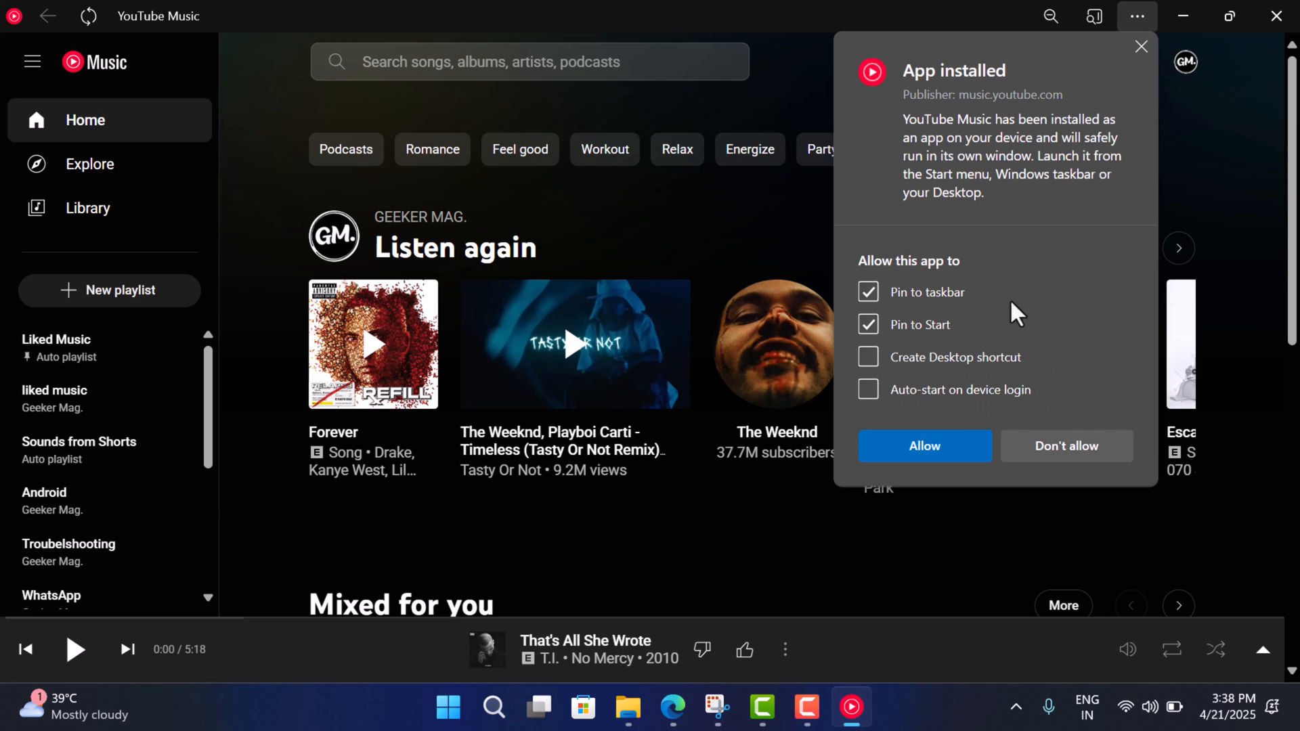
mouse_move(1066, 332)
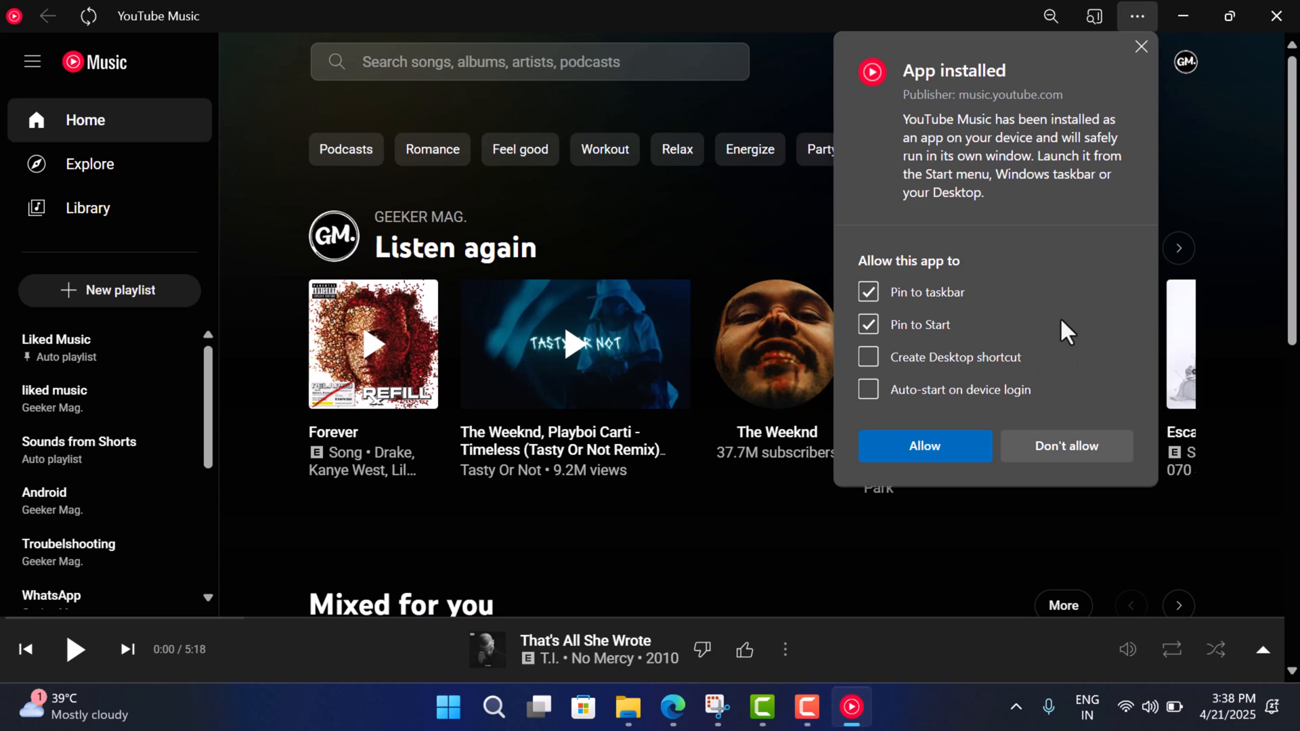
mouse_move(953, 315)
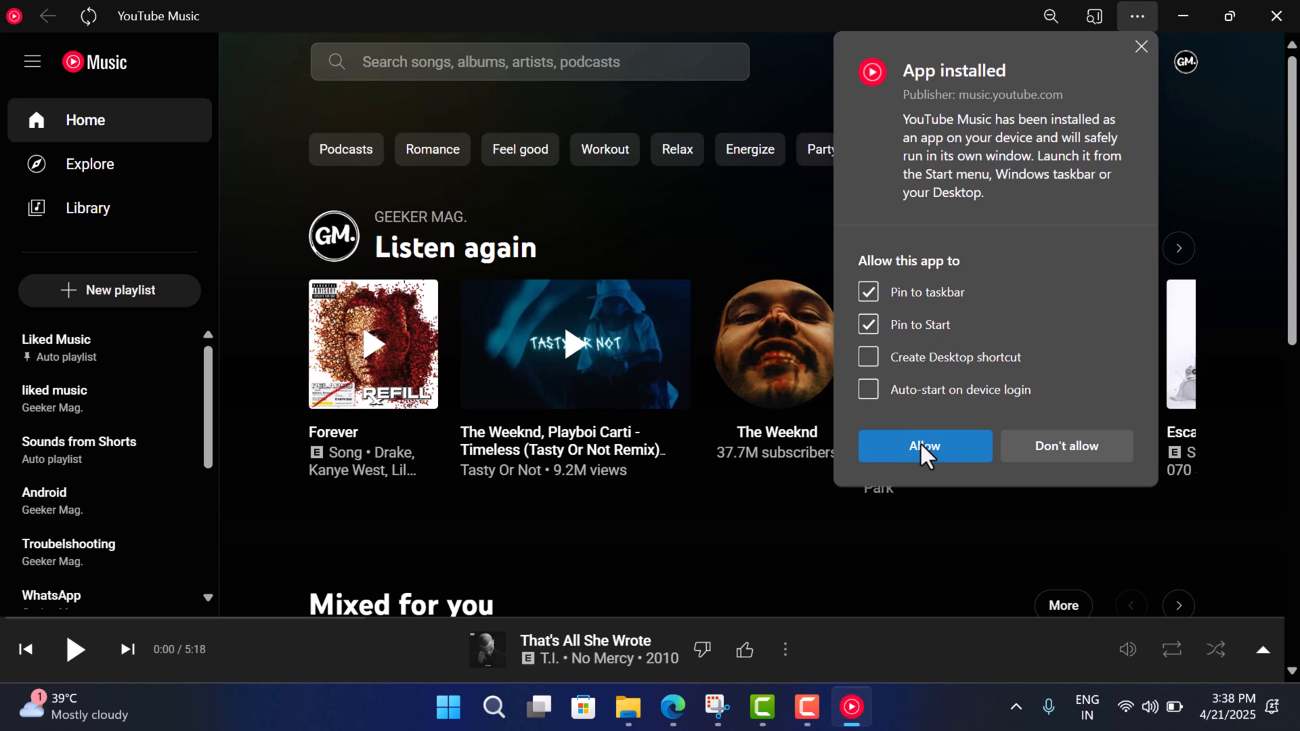
left_click(924, 446)
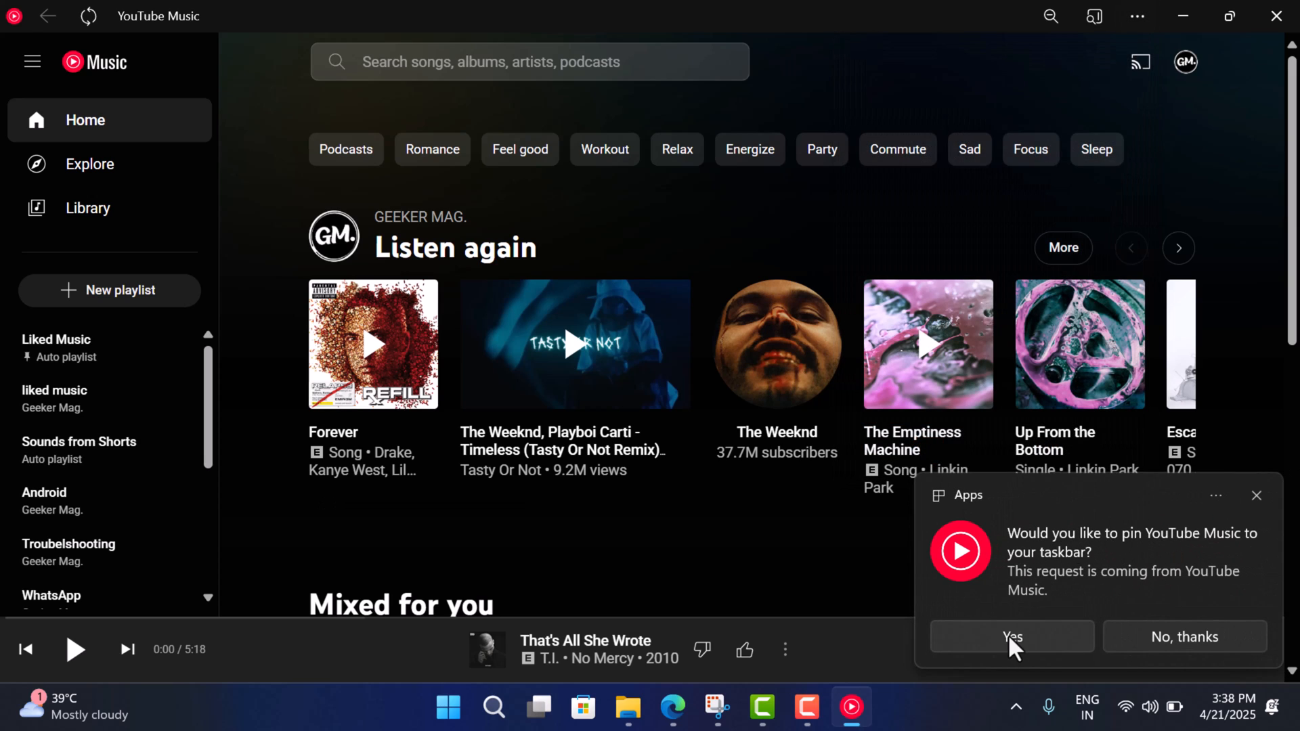
Step: Confirm the taskbar pin, close the app window and bring up Start's pinned apps
left_click(1012, 636)
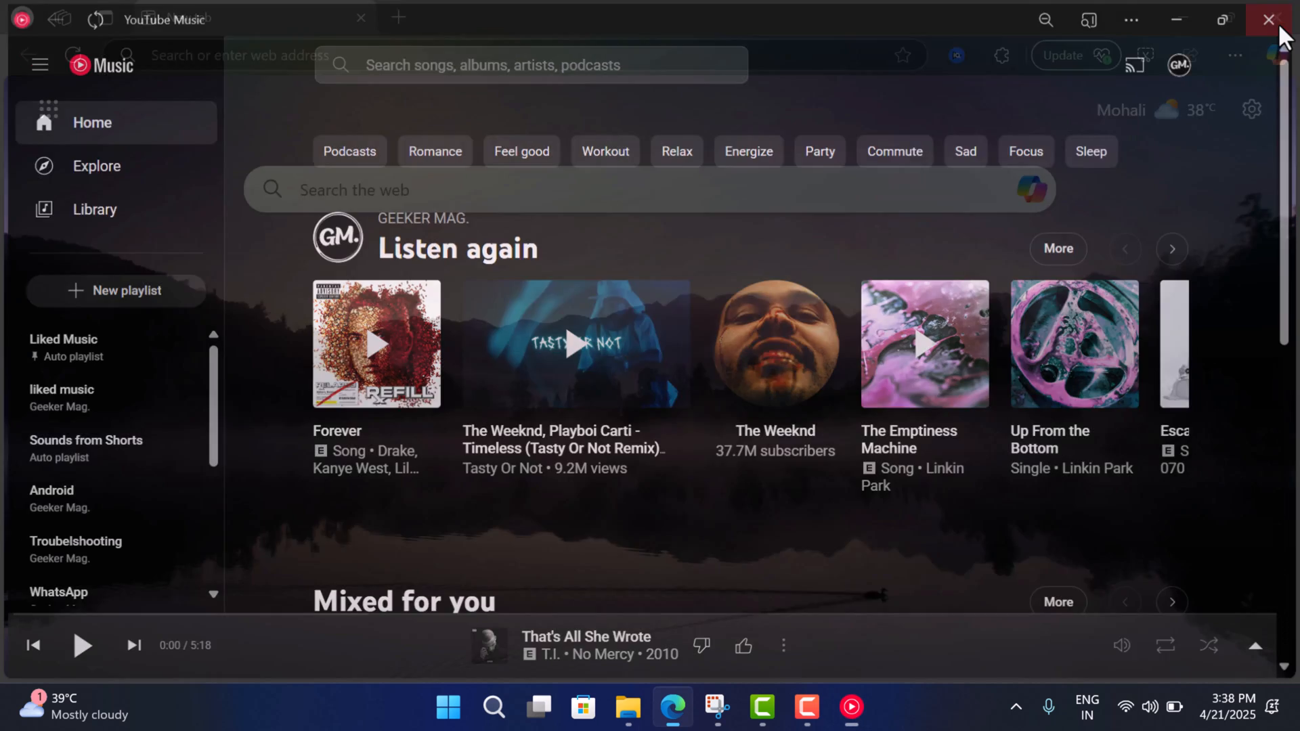
left_click(1274, 19)
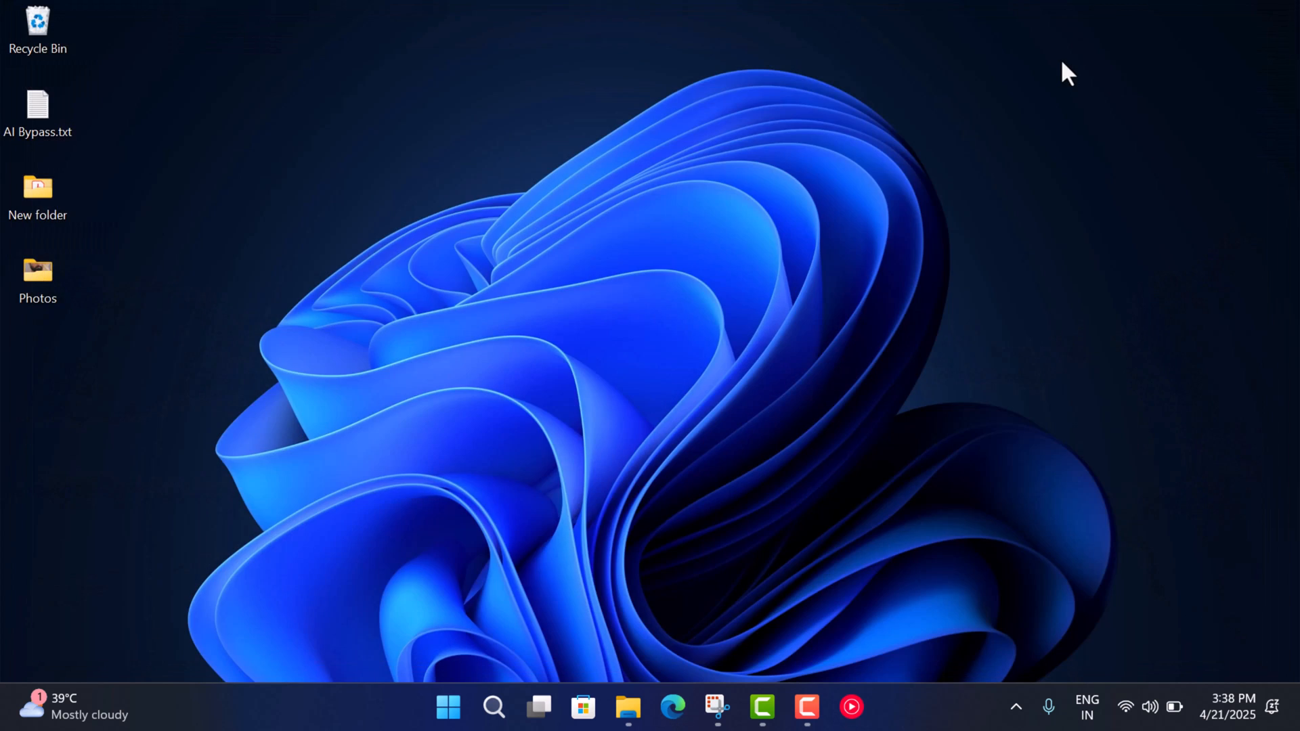
mouse_move(883, 722)
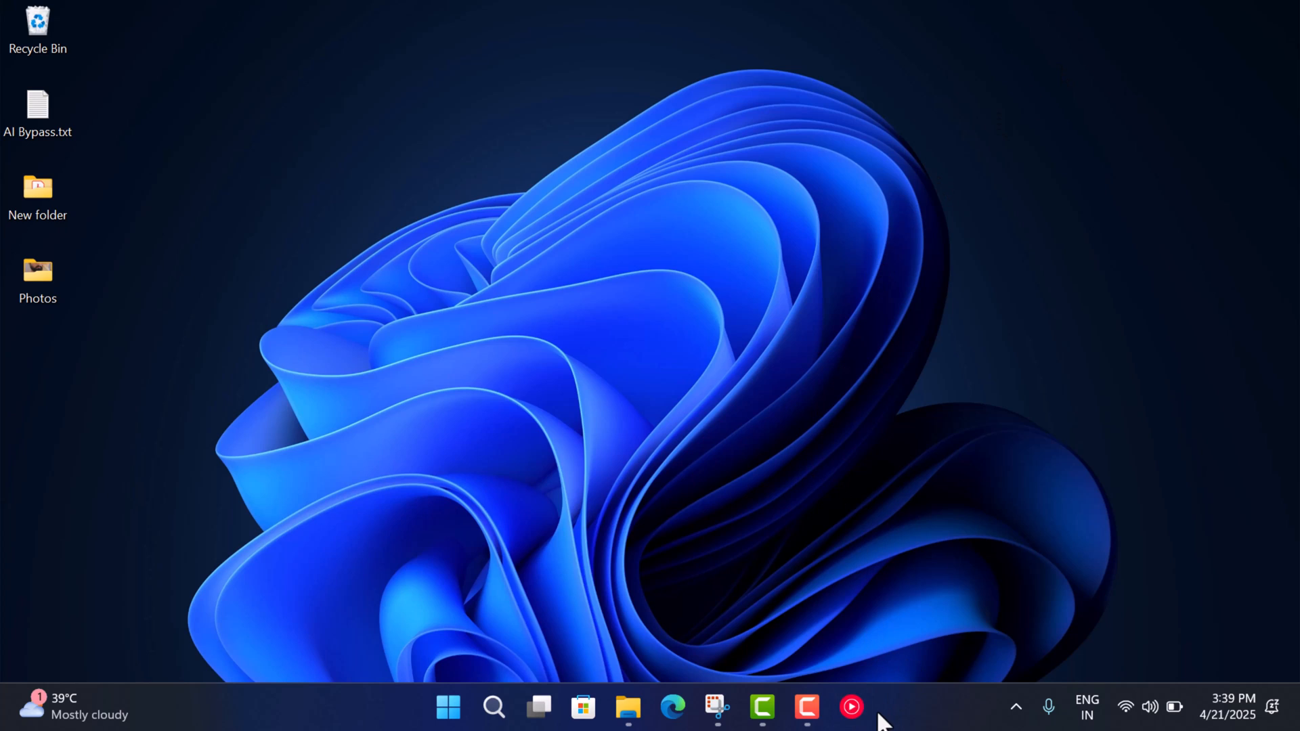
mouse_move(852, 707)
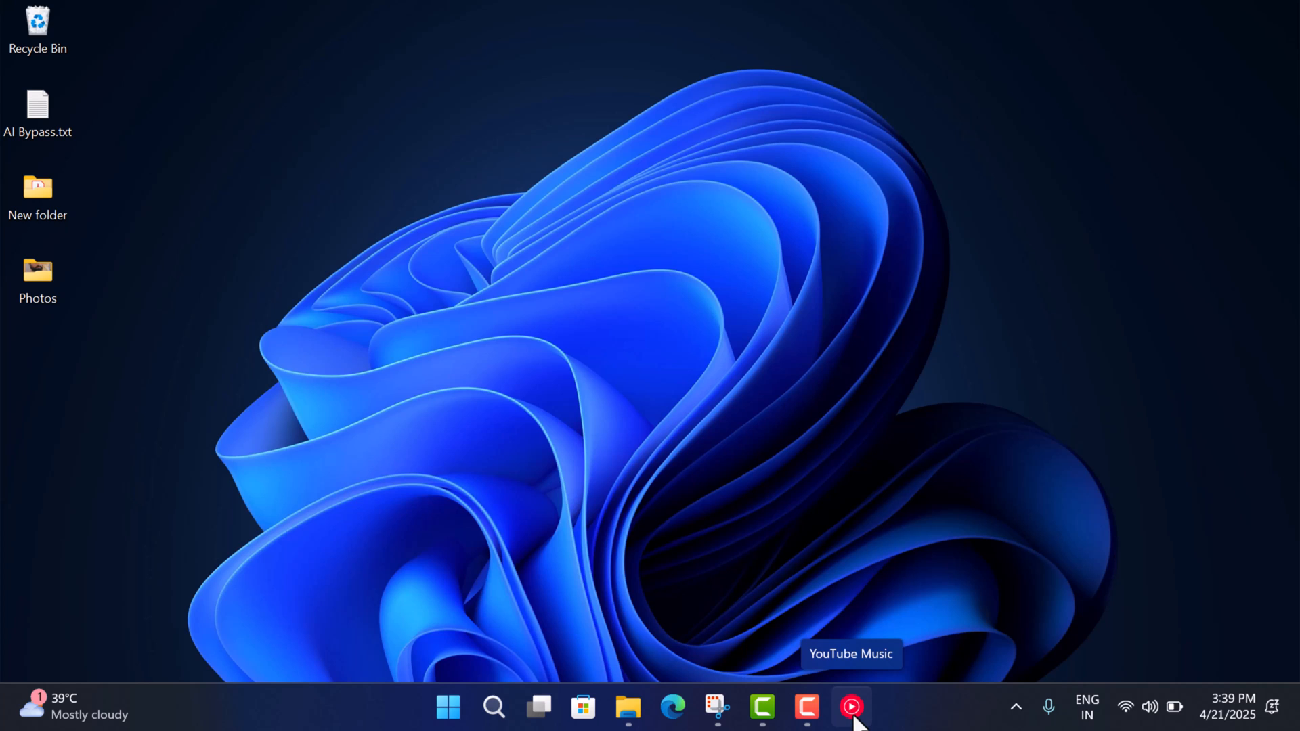
left_click(850, 707)
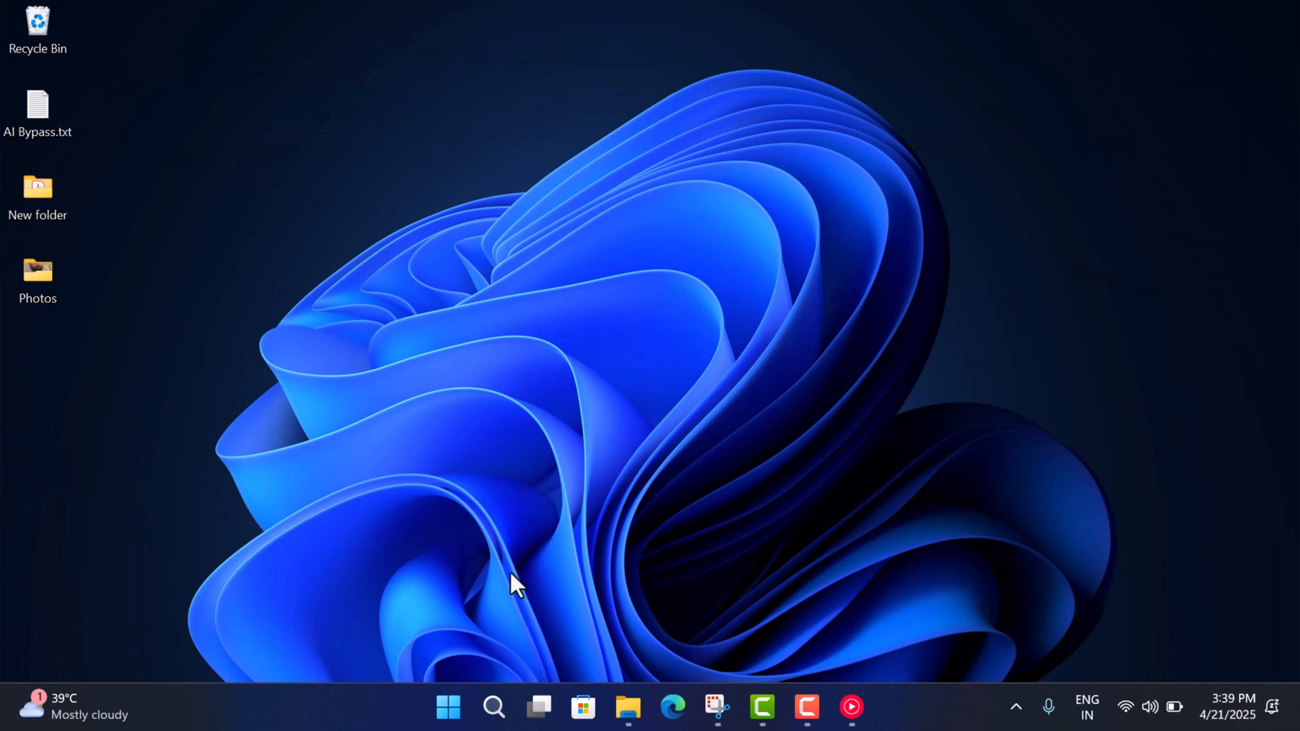
left_click(449, 707)
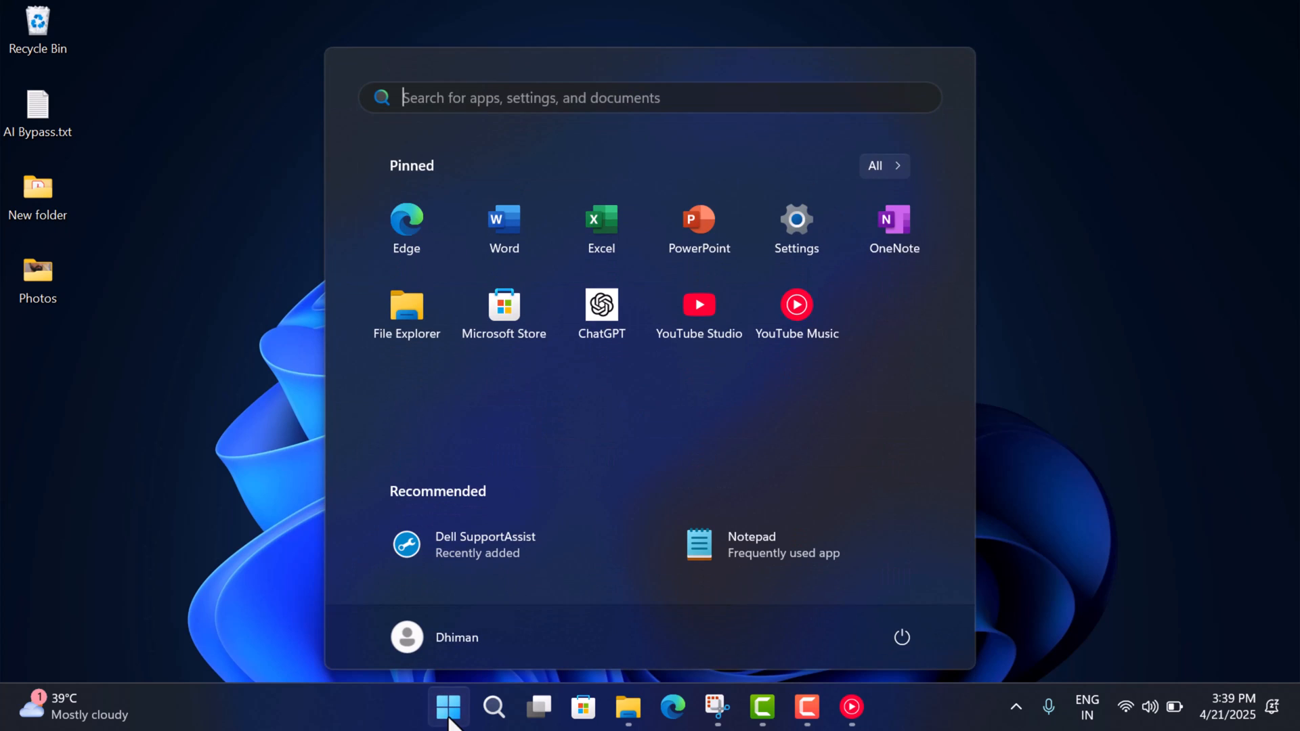
mouse_move(795, 317)
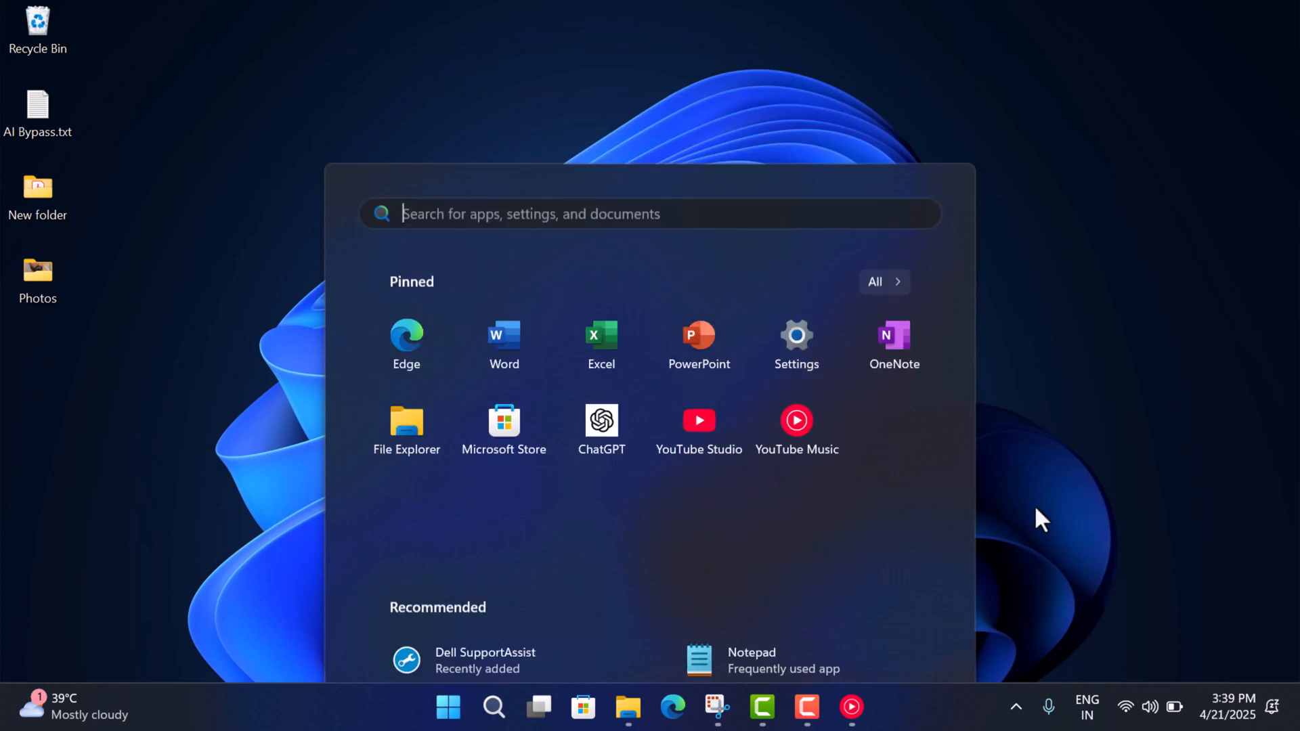
Step: Relaunch YouTube Music from its Start pin and open its app settings page
left_click(795, 420)
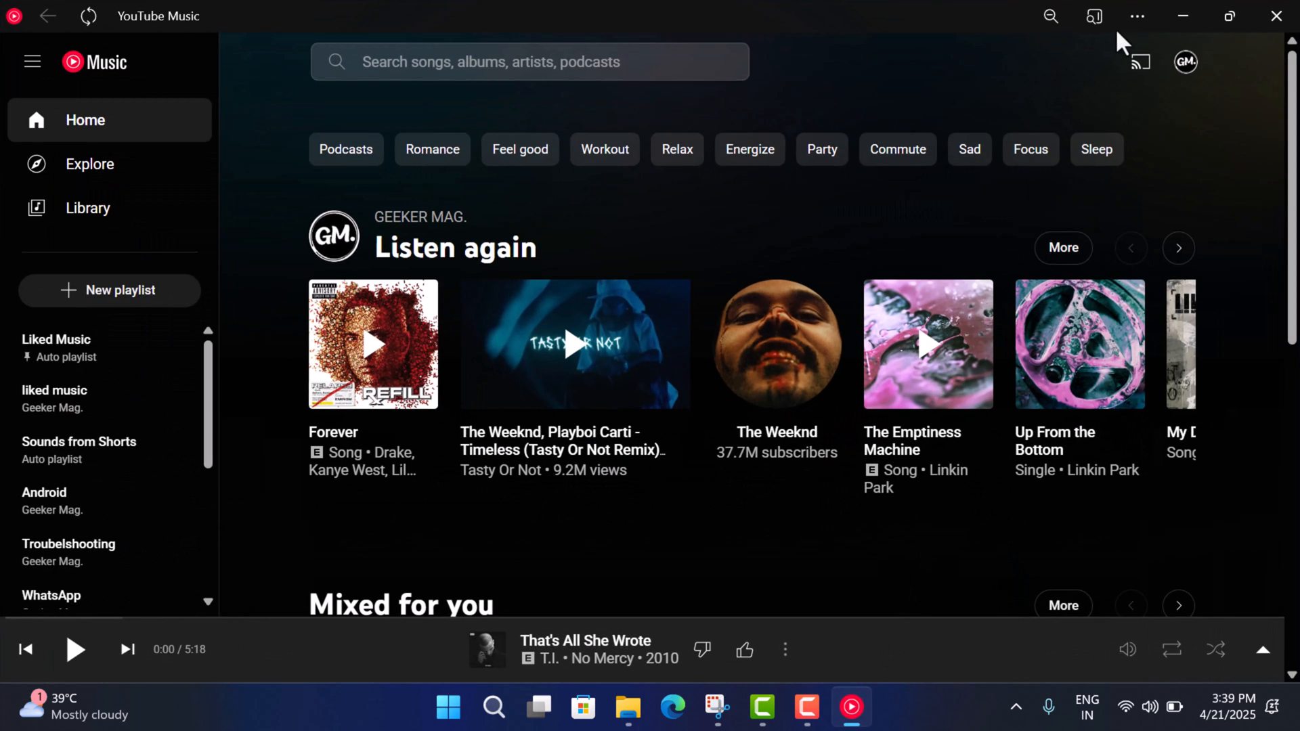
left_click(1137, 16)
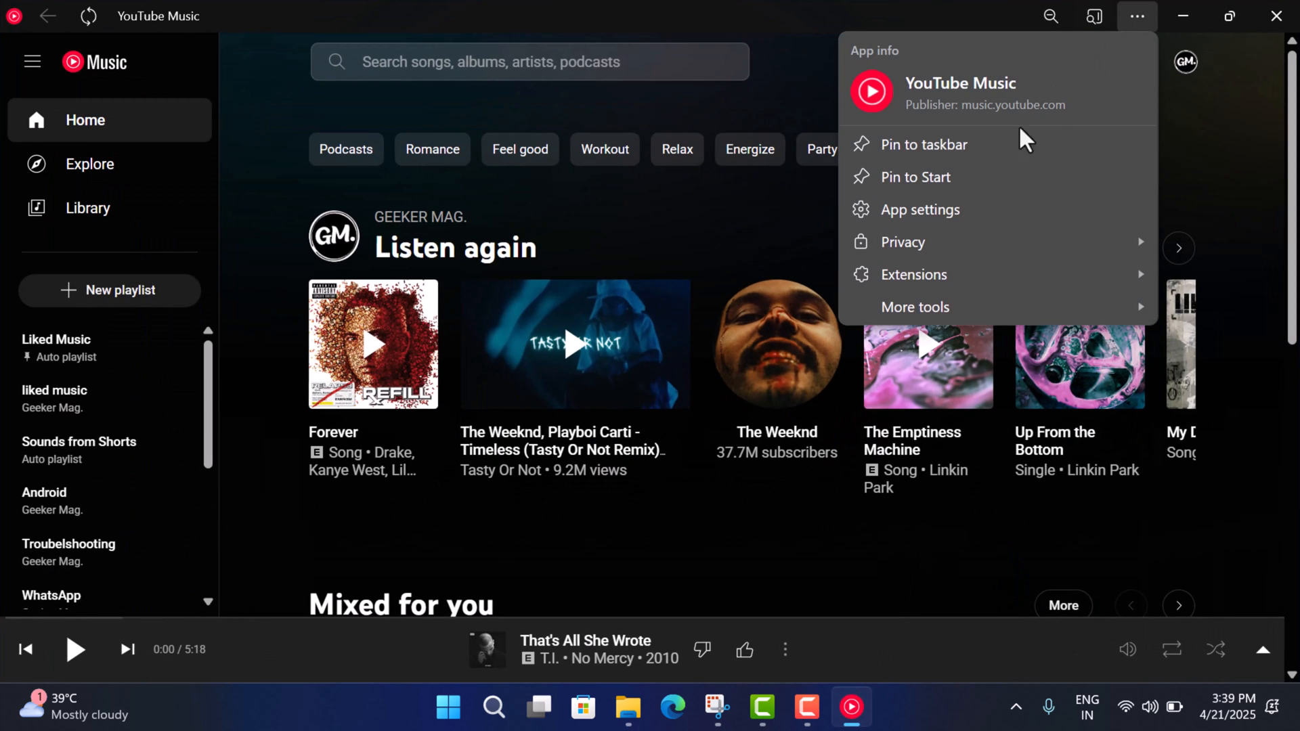
left_click(920, 209)
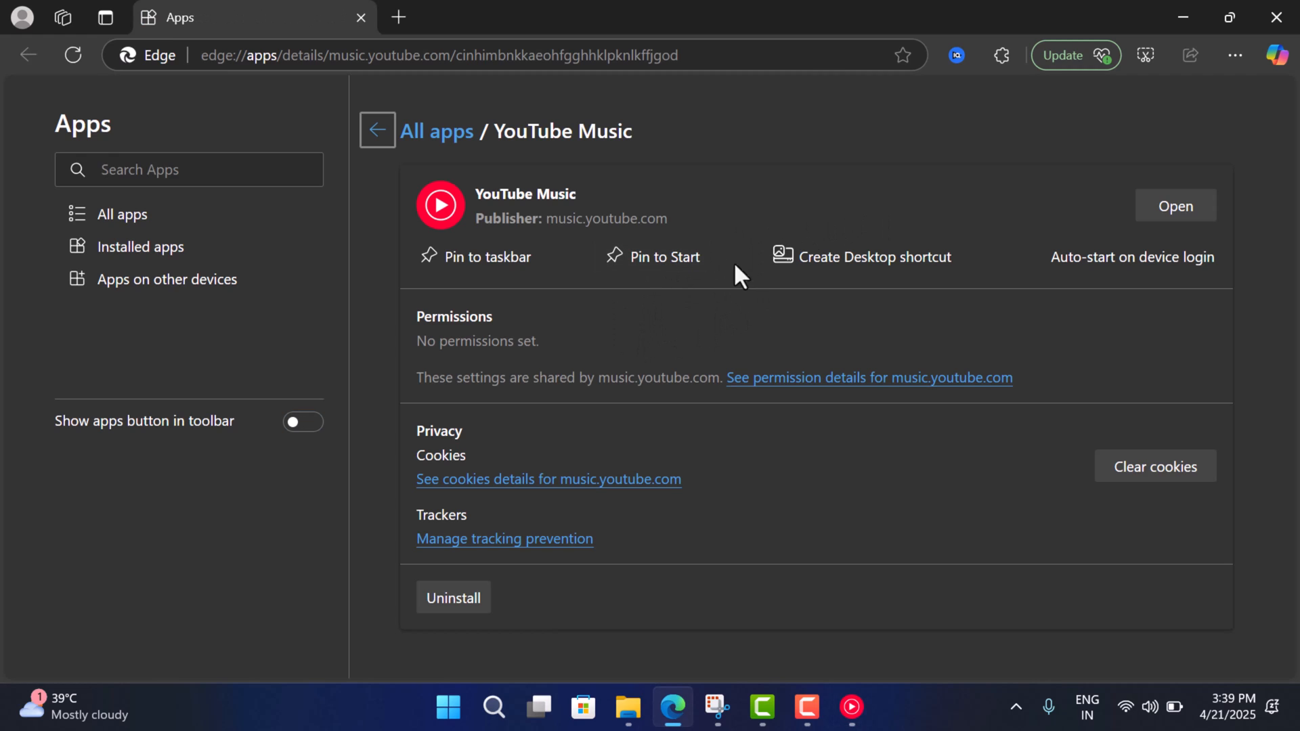
mouse_move(1156, 466)
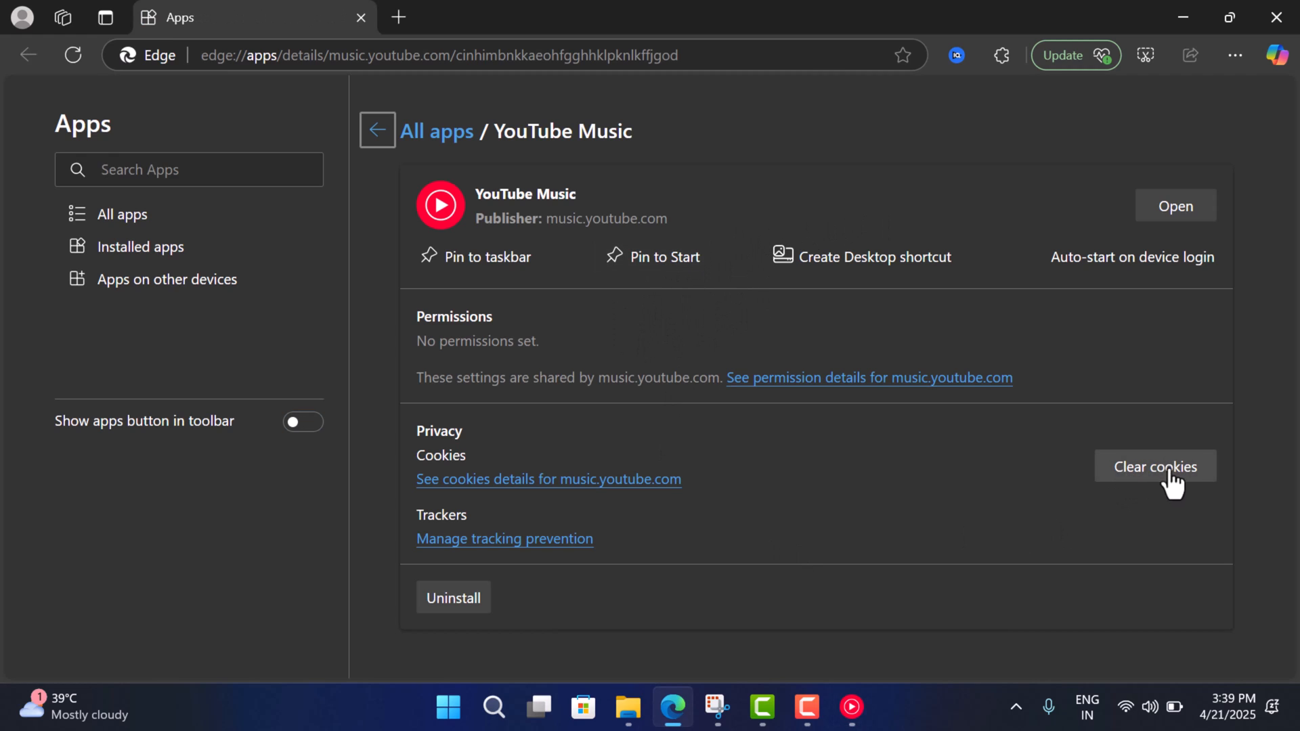
mouse_move(454, 598)
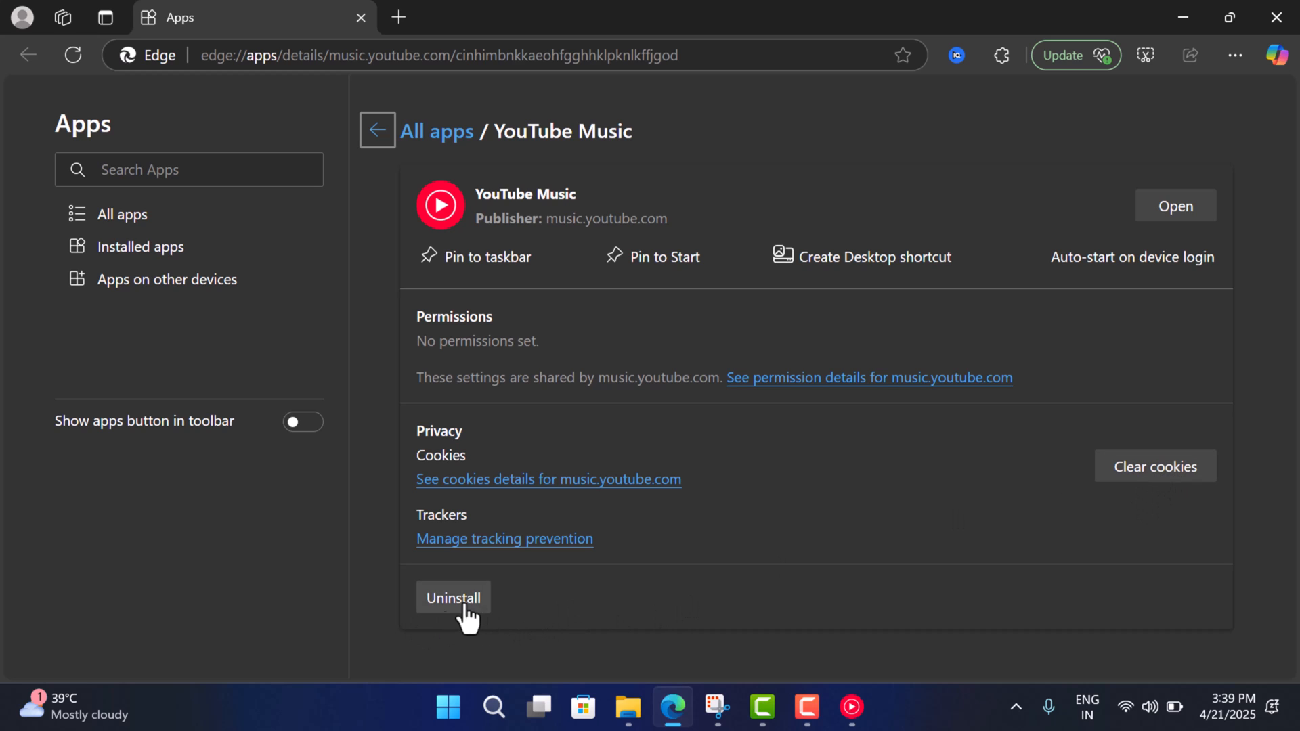